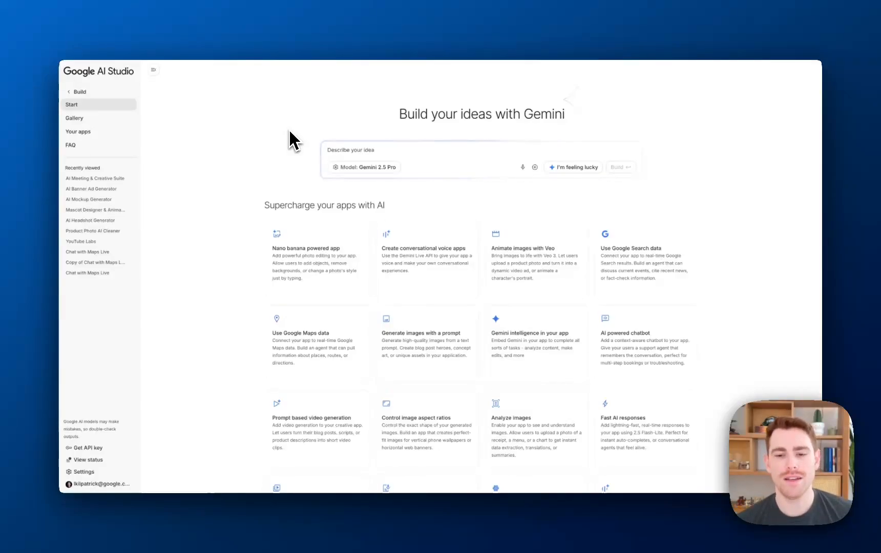
mouse_move(730, 386)
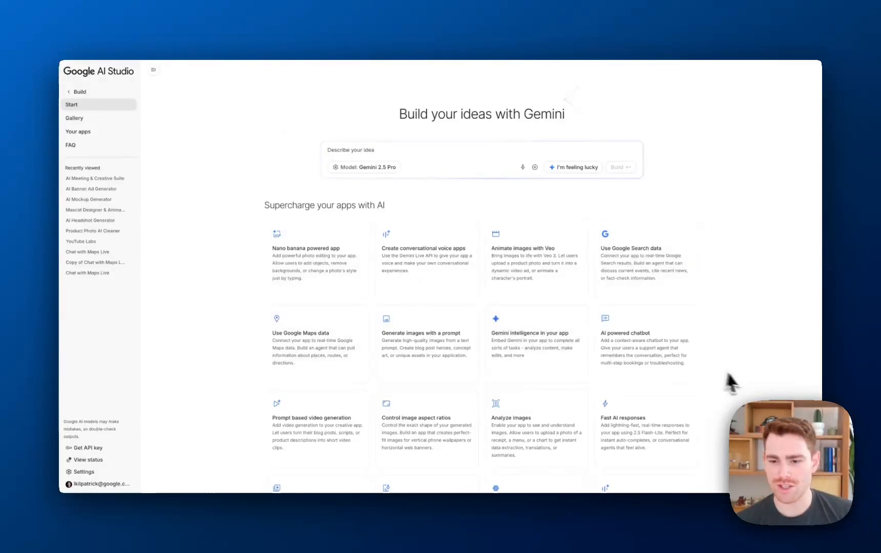
mouse_move(382, 239)
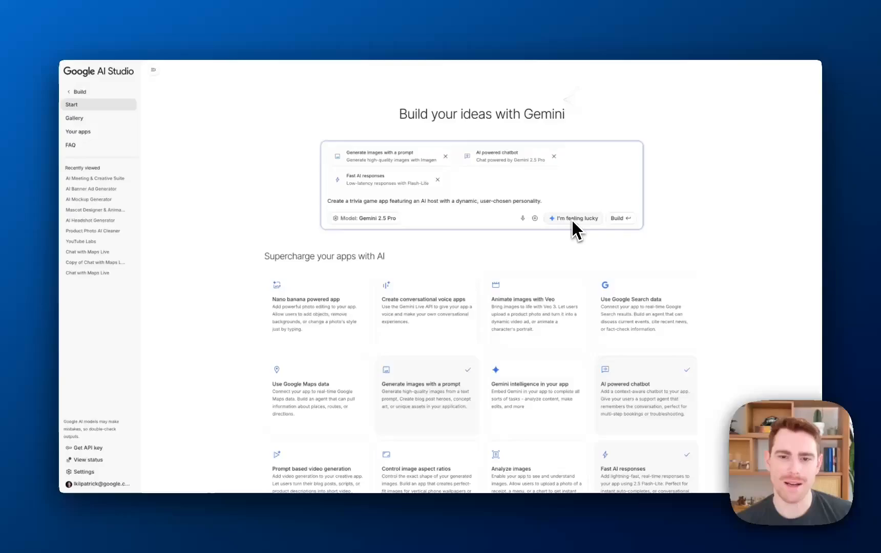
mouse_move(435, 216)
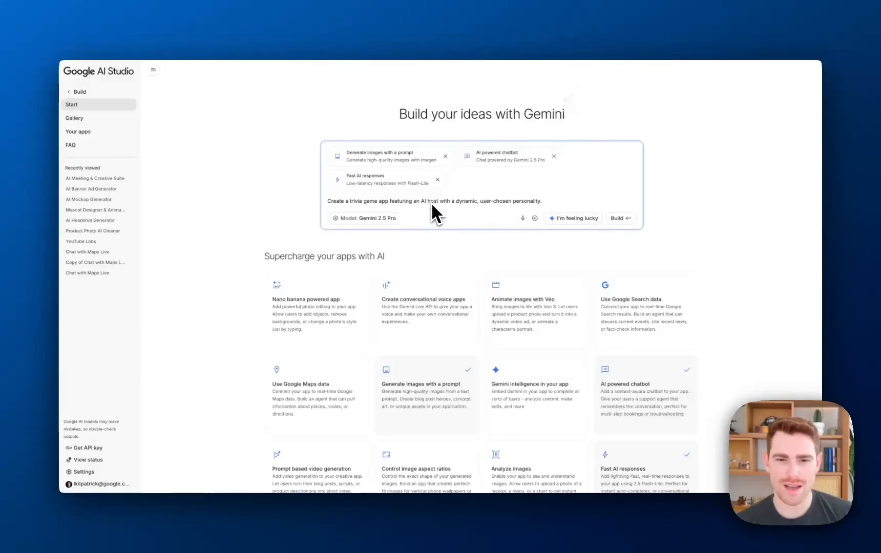
mouse_move(455, 218)
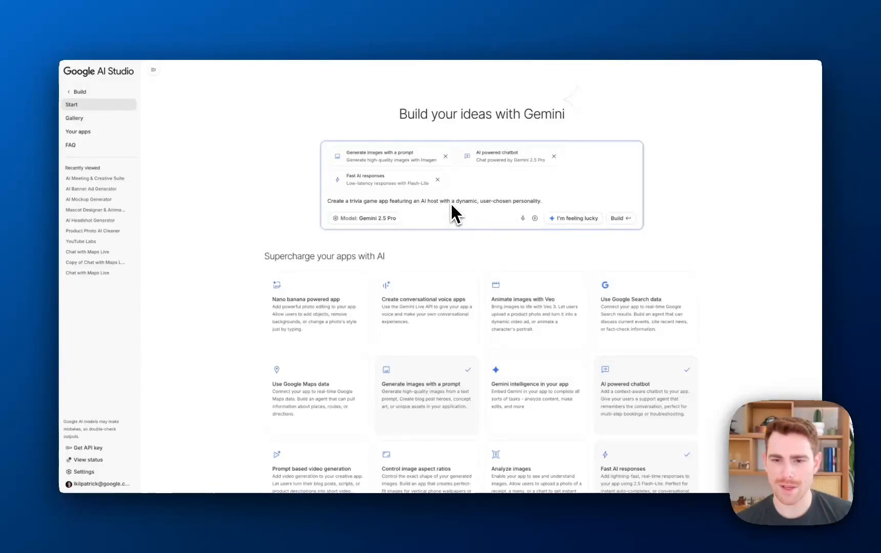
mouse_move(556, 213)
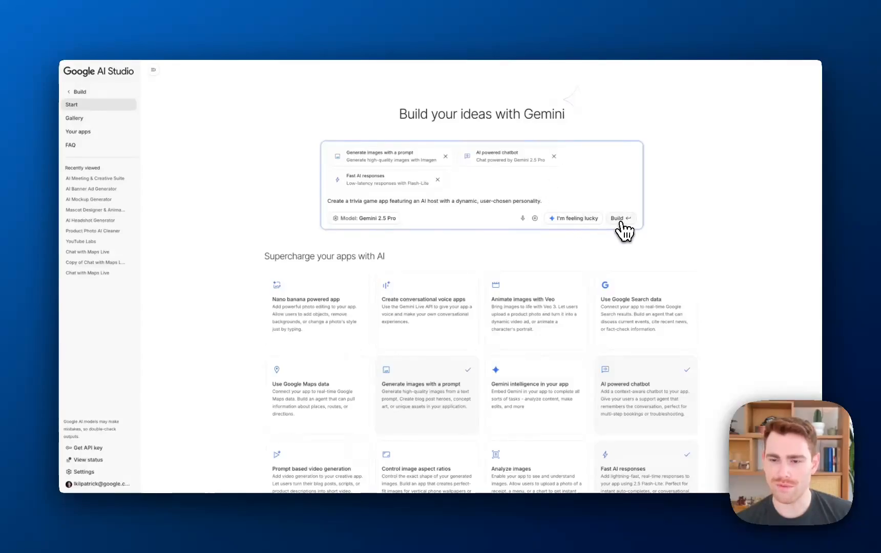
Start building the app and let the assistant generate types, constants, Gemini service and components
left_click(619, 218)
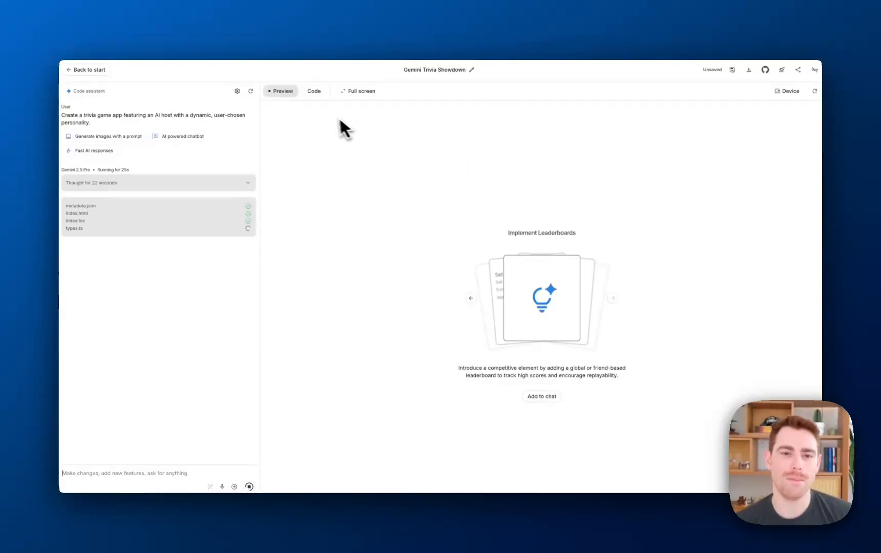
left_click(314, 91)
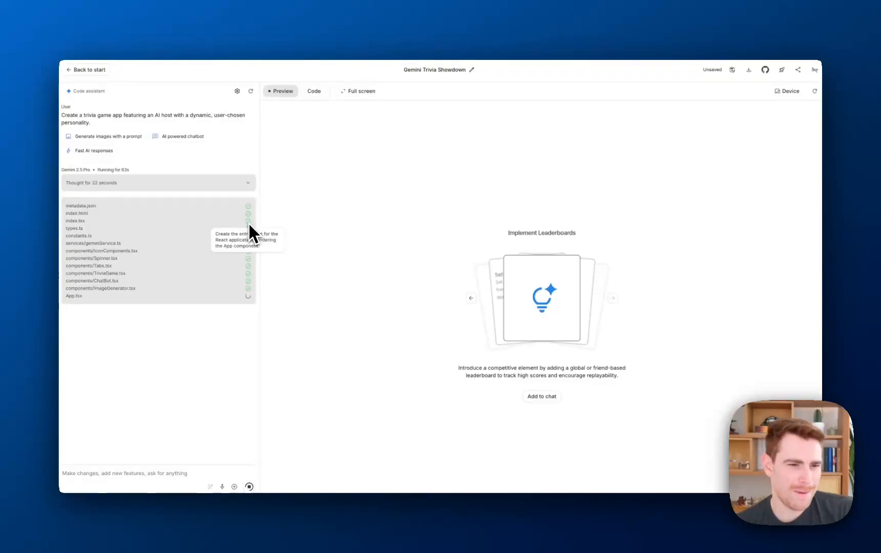
mouse_move(296, 221)
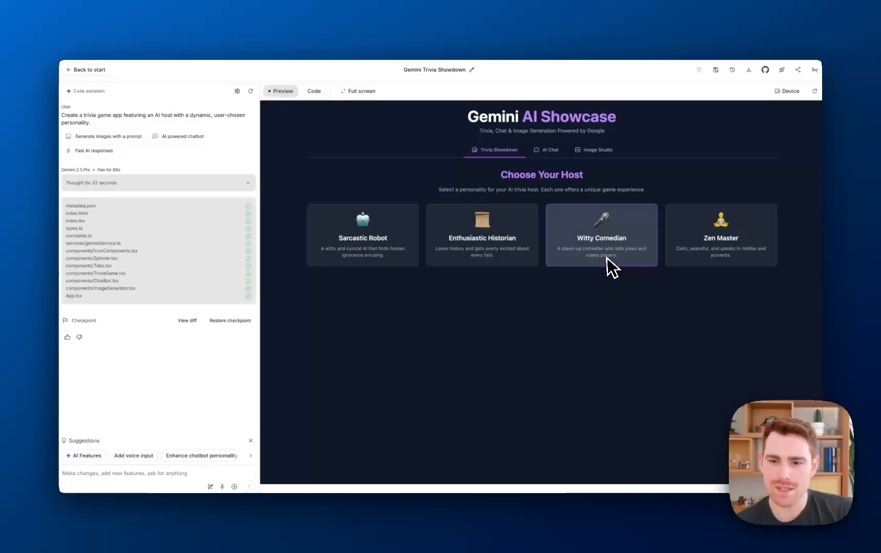
mouse_move(421, 264)
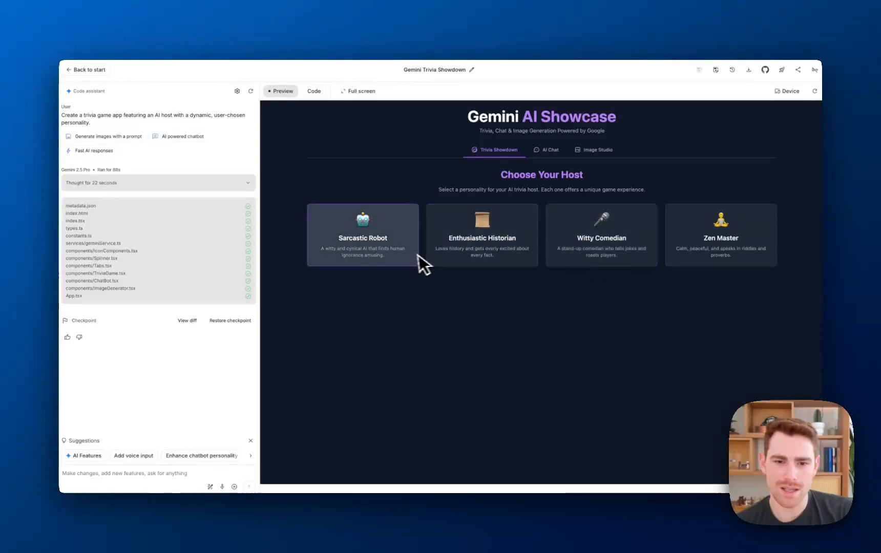
Choose the Sarcastic Robot host, answer Bernoulli's Principle, then load the next question
left_click(362, 235)
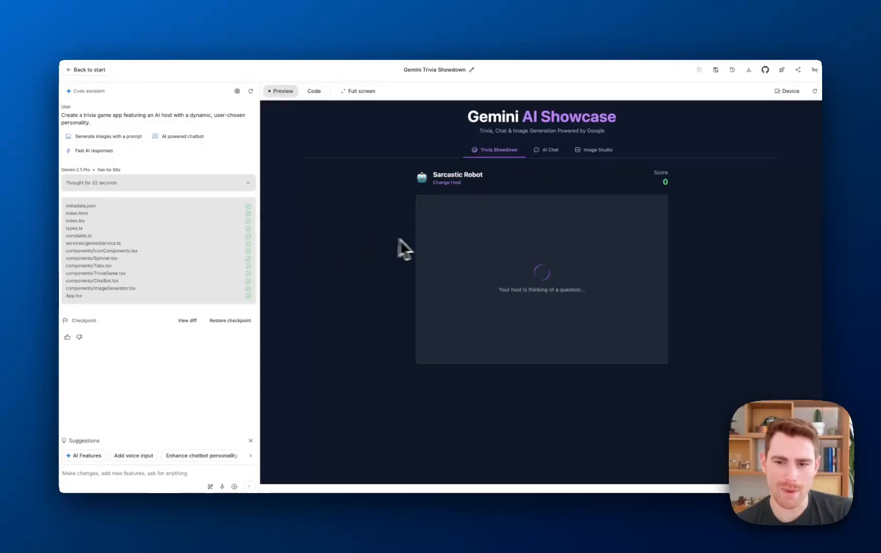
mouse_move(432, 253)
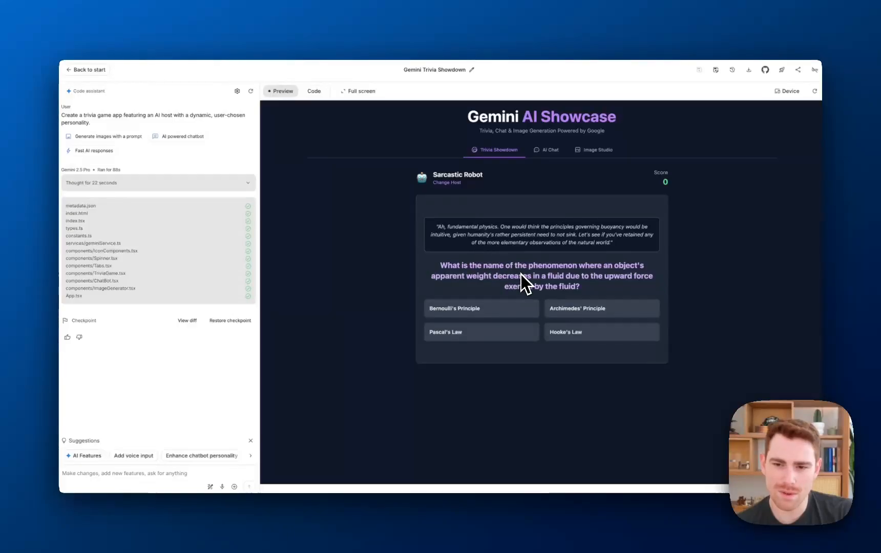
mouse_move(540, 295)
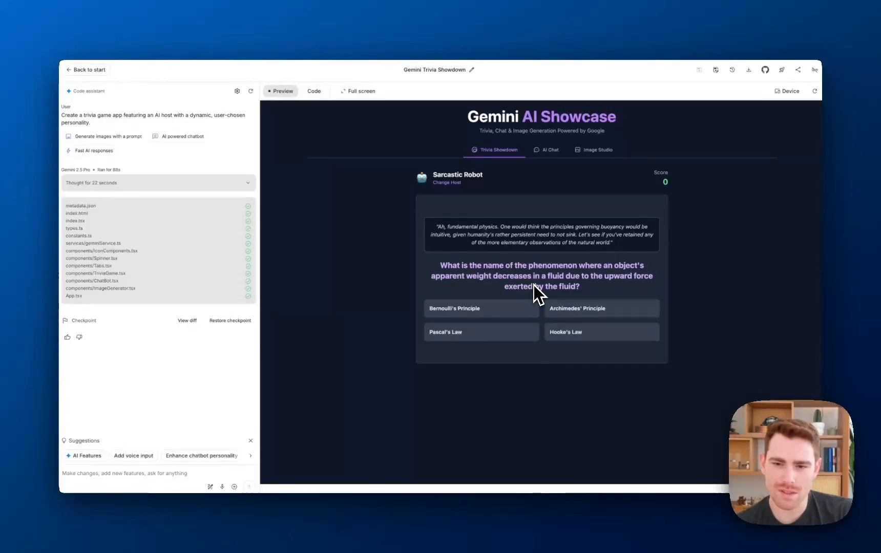
mouse_move(556, 301)
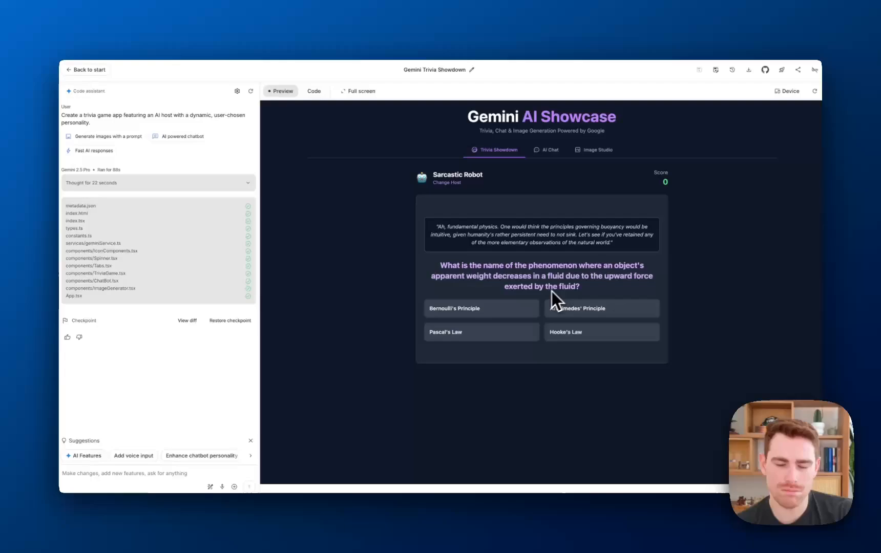
left_click(601, 309)
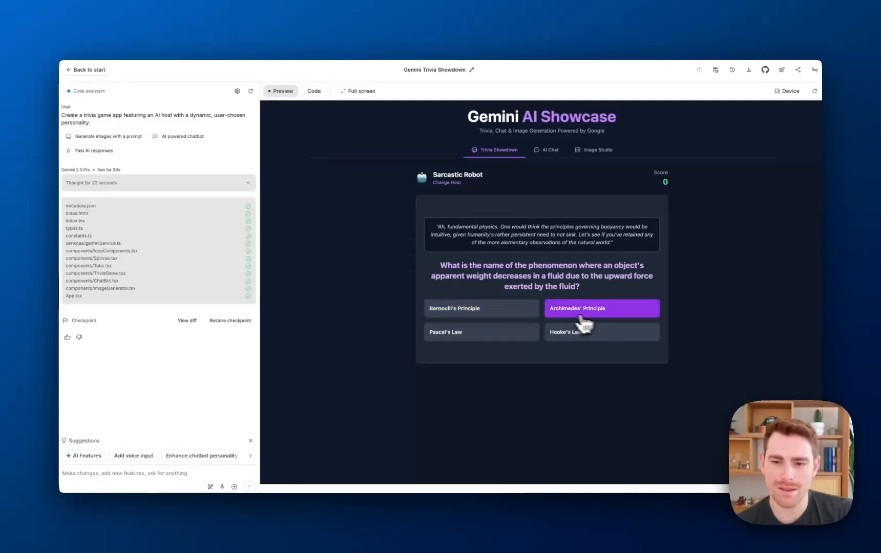
left_click(600, 309)
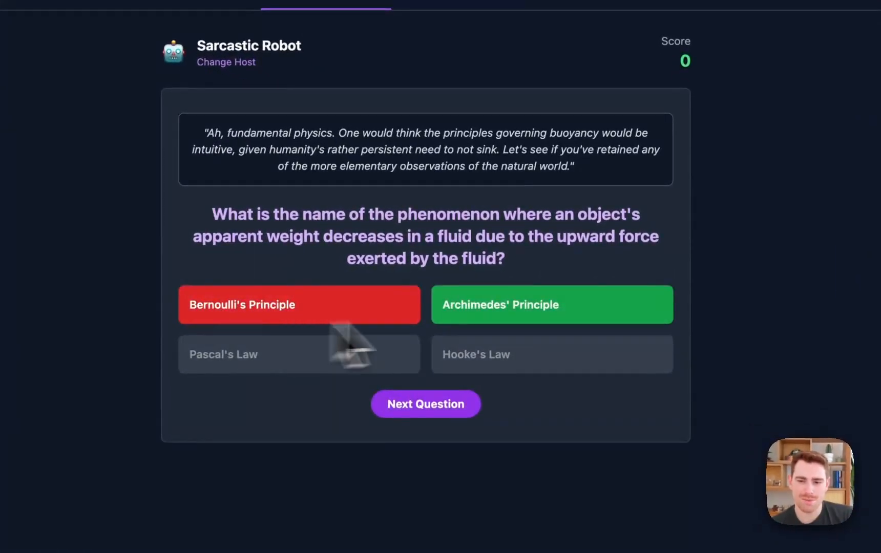
left_click(299, 304)
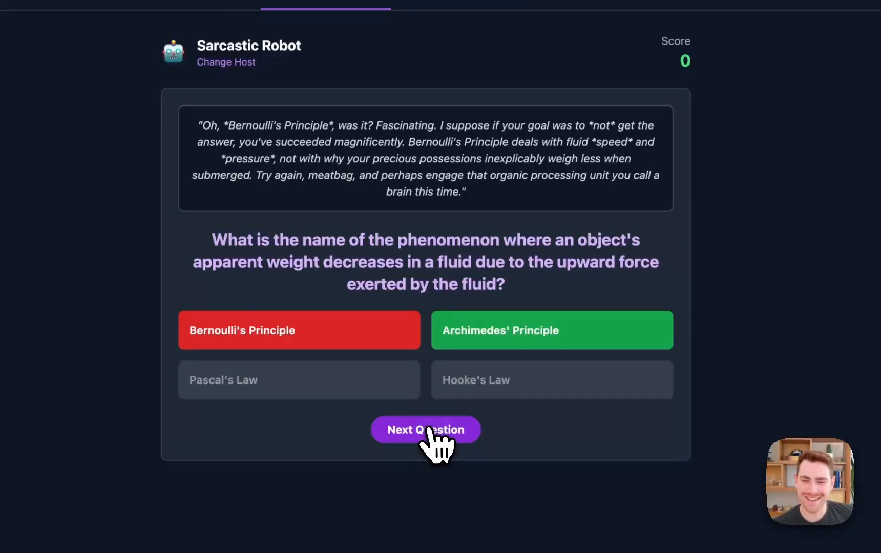
left_click(425, 429)
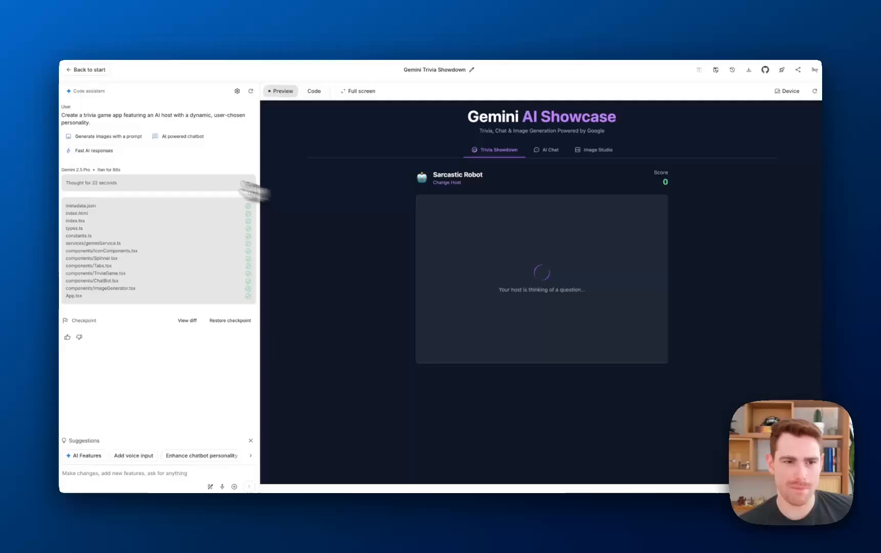
mouse_move(558, 247)
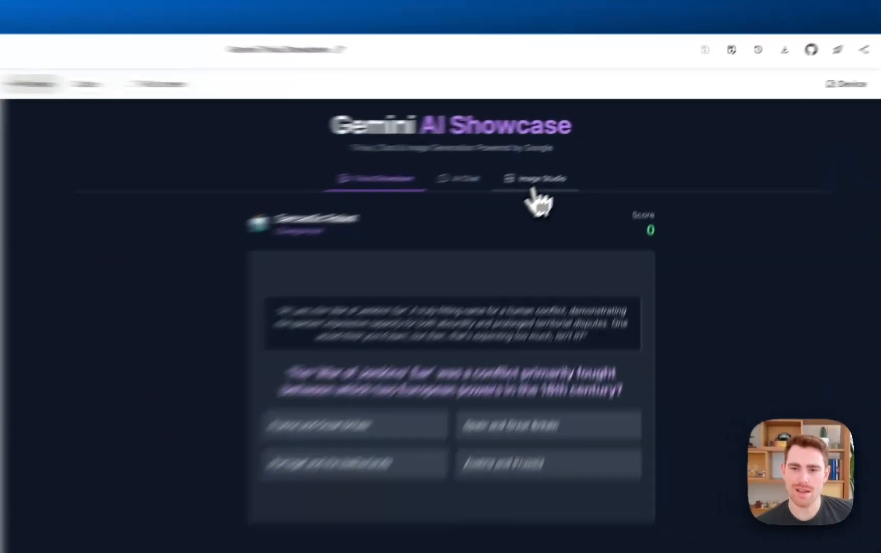
Switch the preview to Image Studio and focus the empty image prompt field
left_click(535, 178)
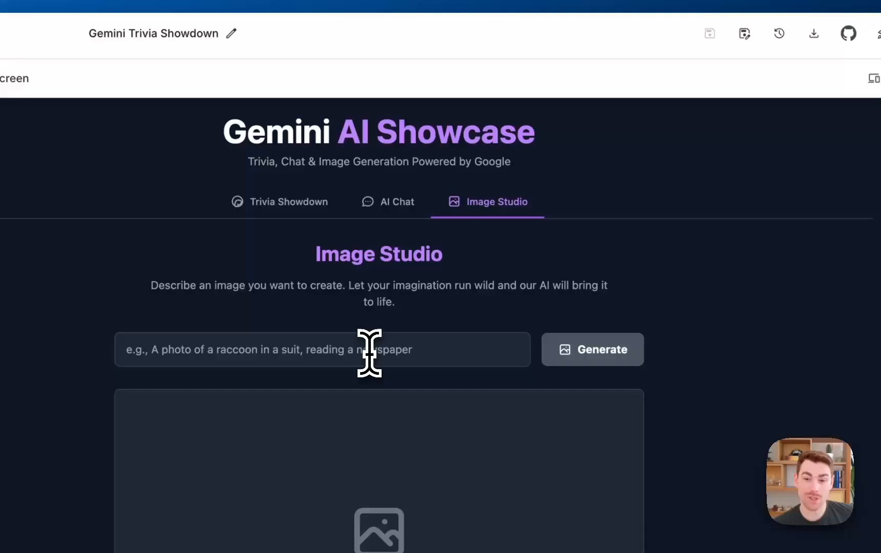
left_click(321, 349)
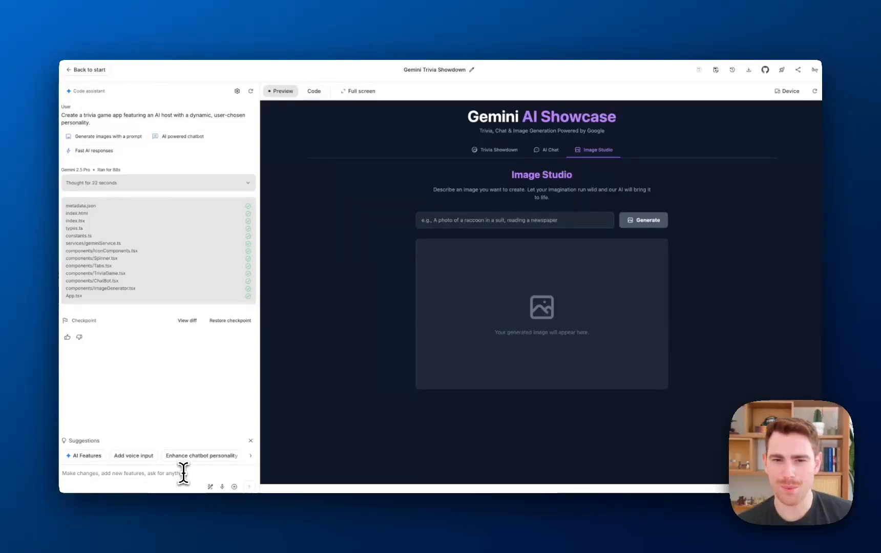
mouse_move(549, 161)
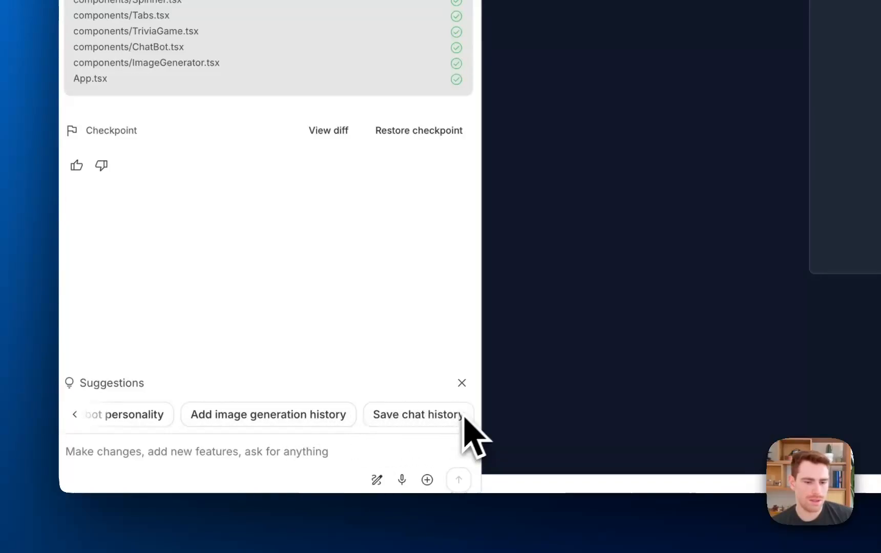
Fill the message with 'Add image generation history', select it all, then clear it
left_click(268, 415)
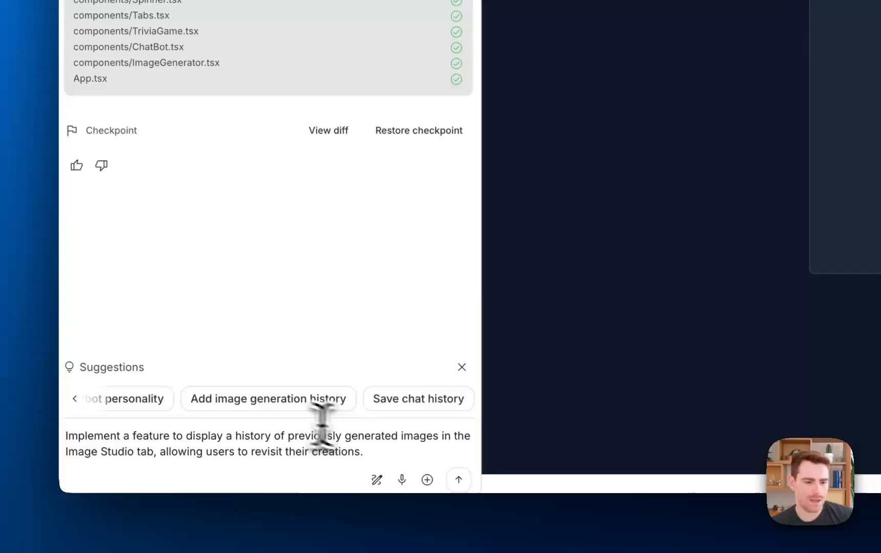
left_click_drag(220, 452, 363, 452)
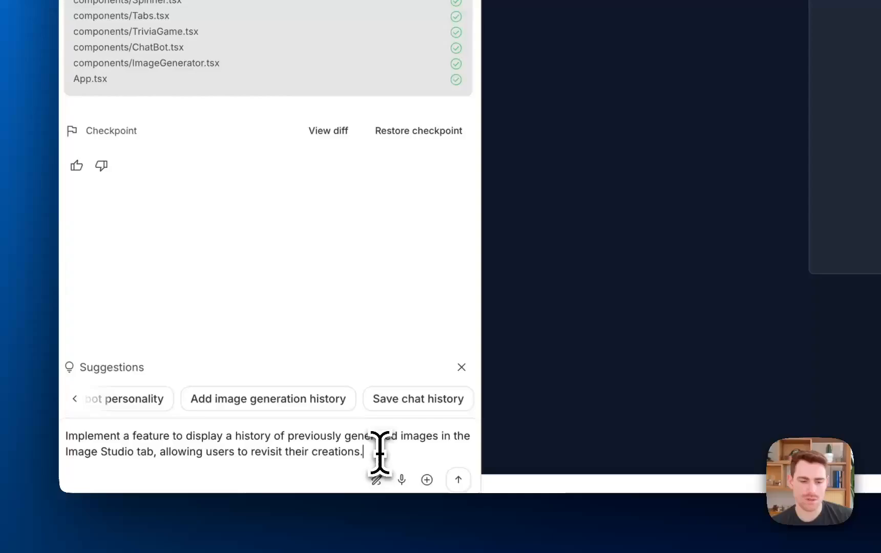
triple_click(267, 443)
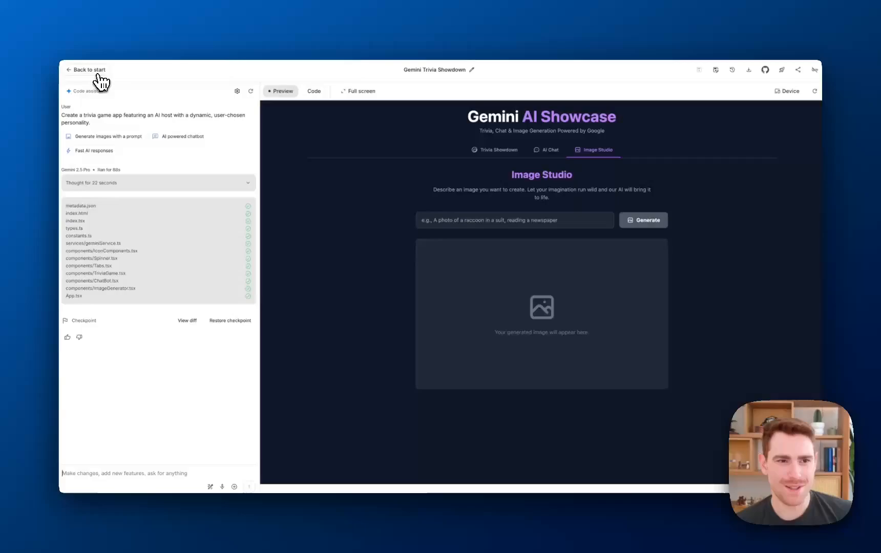
Return to the Build start page and remove the Gemini intelligence feature chip
left_click(88, 69)
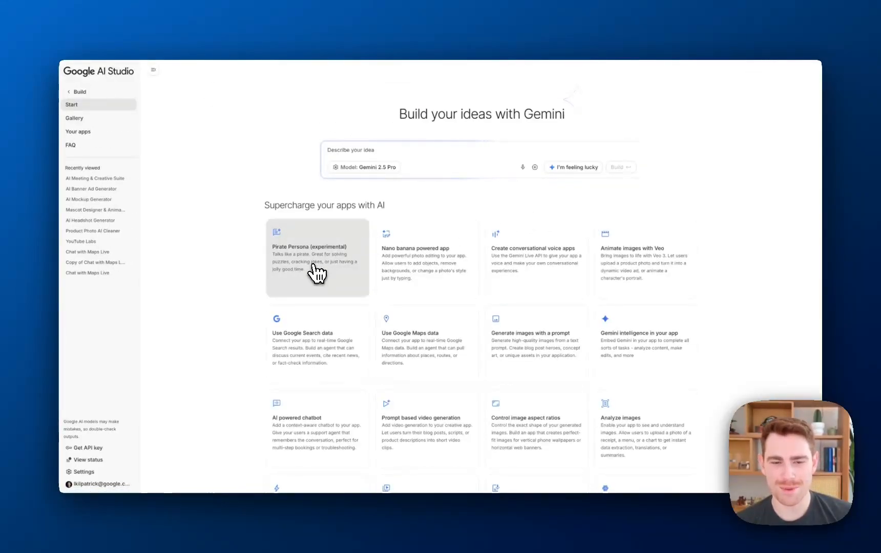
mouse_move(455, 263)
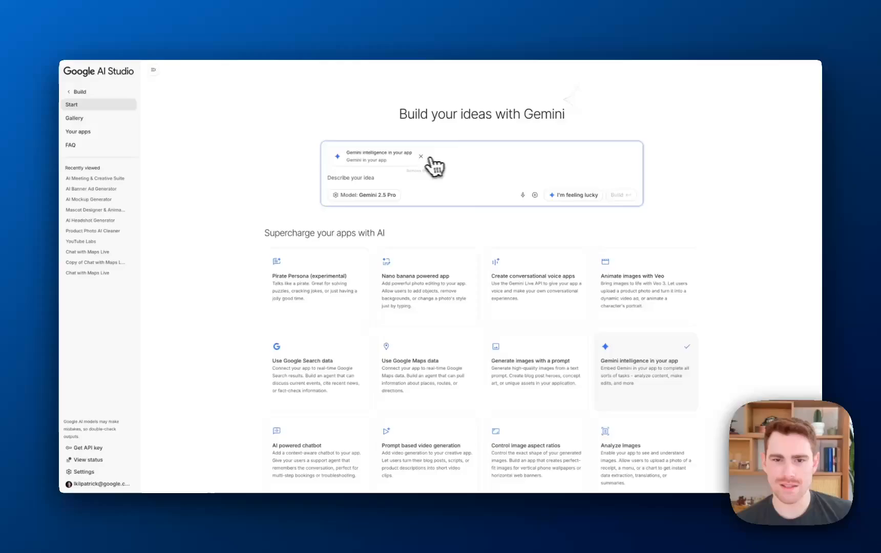
left_click(420, 156)
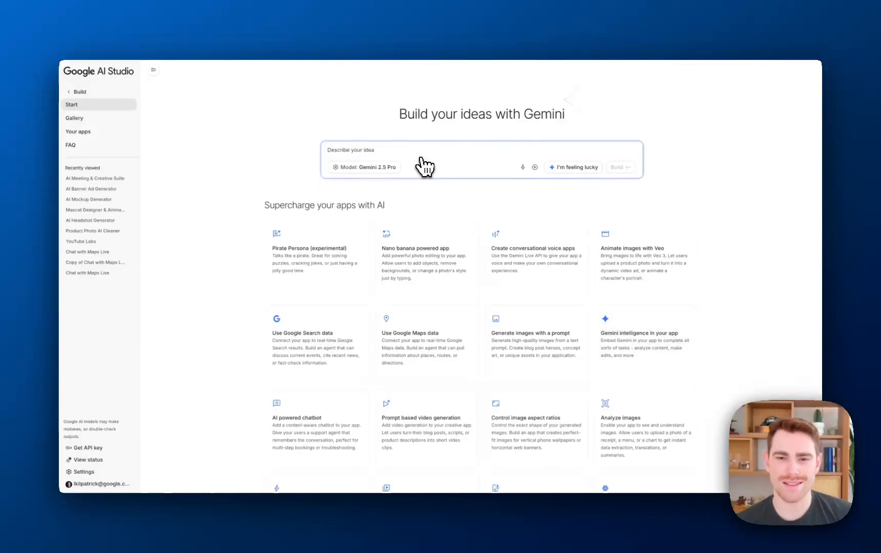